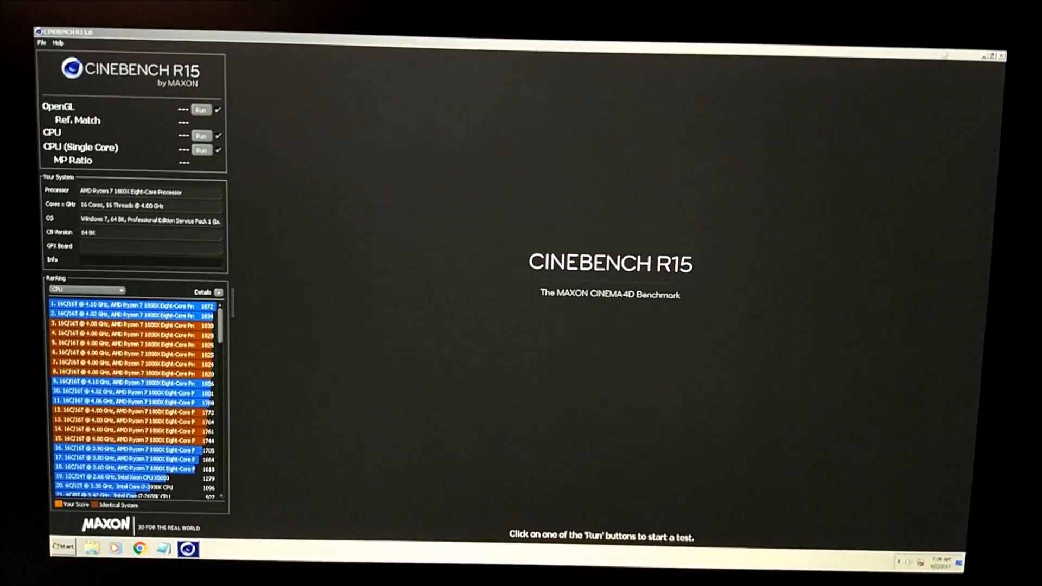
- Close Cinebench R15 and bring up the Windows 7 Start menu on the desktop
click(63, 547)
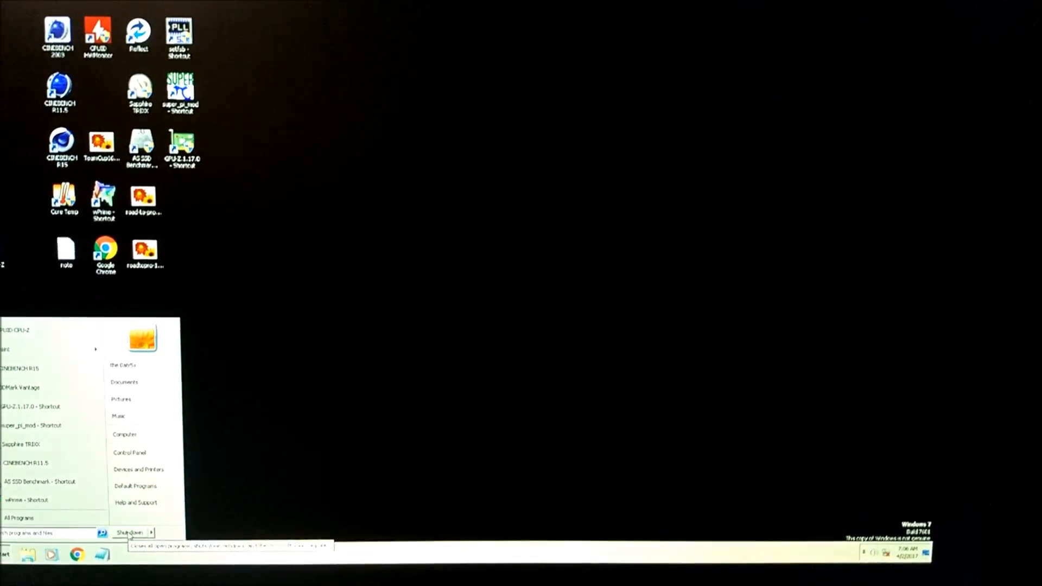